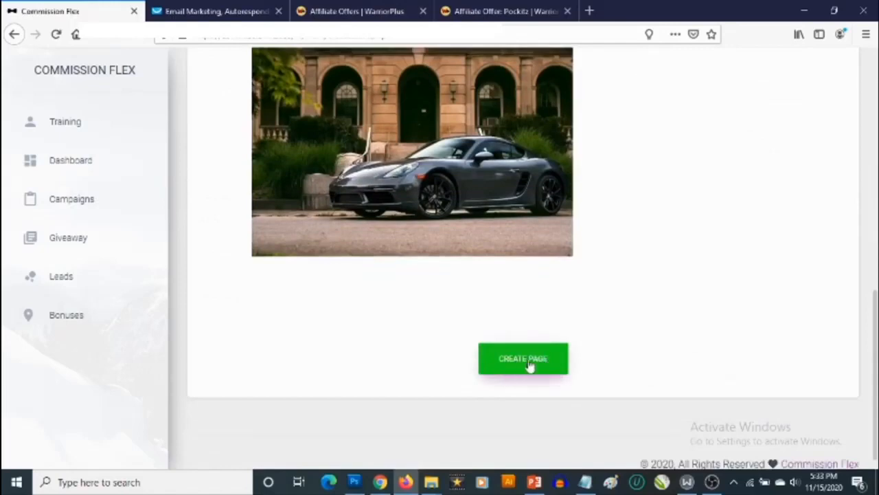
- Create the squeeze page from the selected car-photo template
click(522, 358)
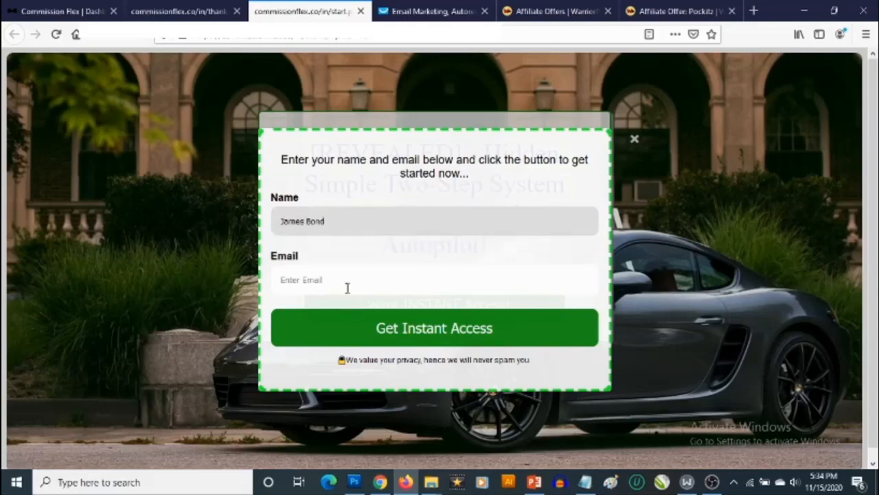
- Enter a sample name and email such as 'jamesb' in the page's opt-in popup
text(jamesbond11@)
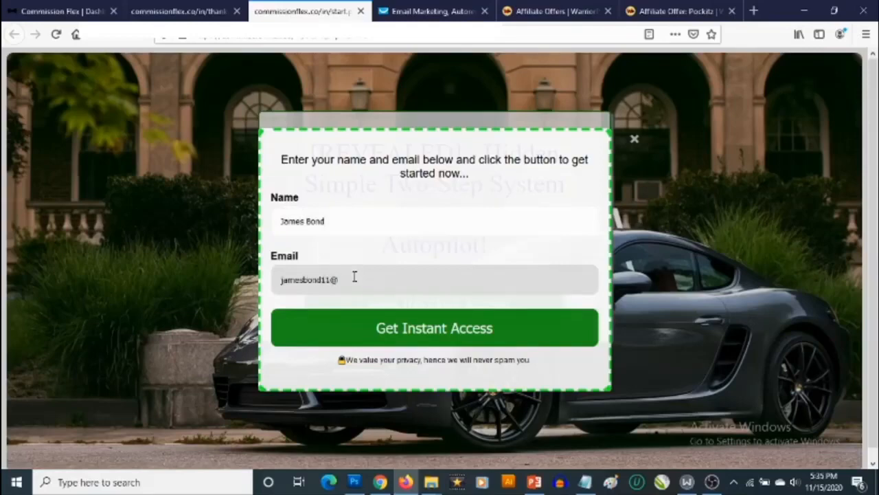
click(434, 327)
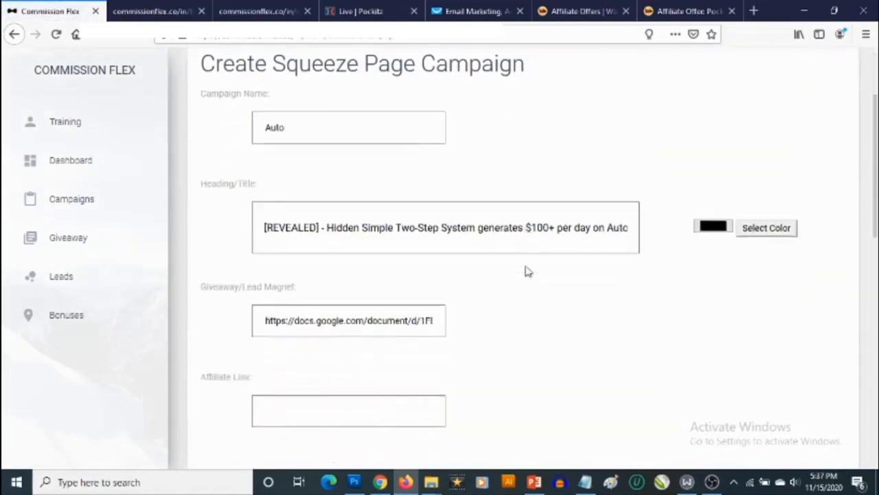
- Scroll down the Create Squeeze Page Campaign form past the name, headline and giveaway fields
scroll(down, 3)
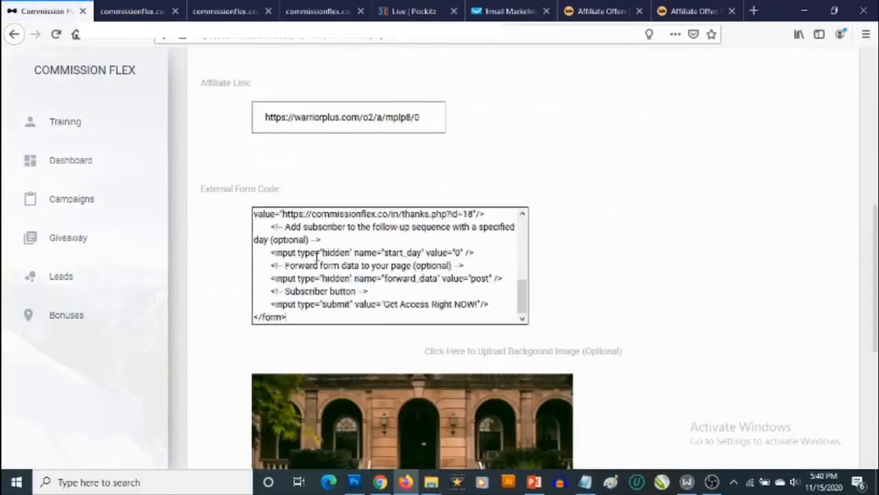